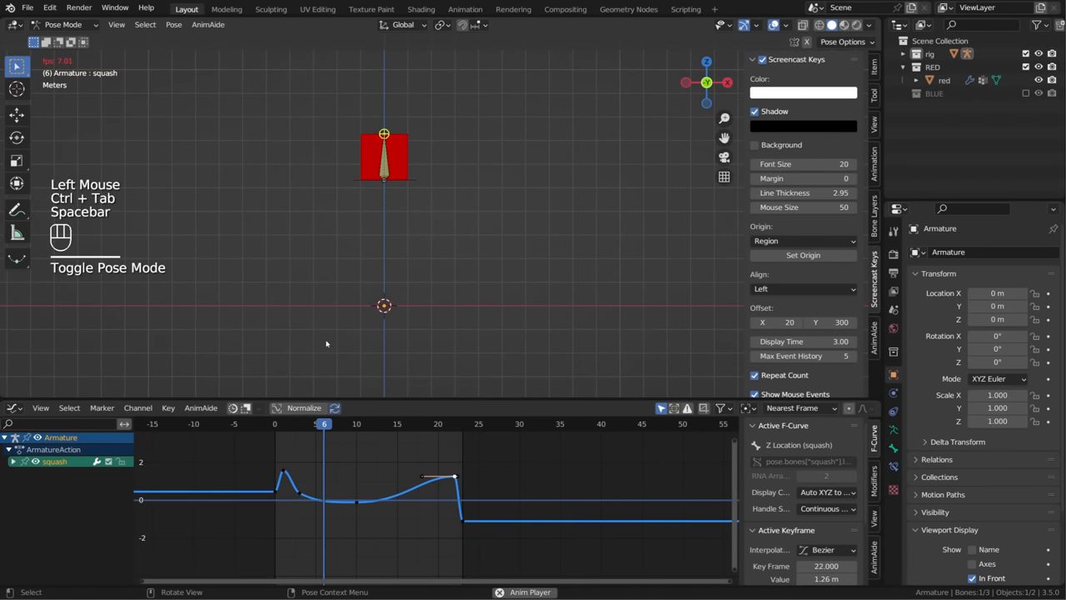
Step: Play the squash animation on the red block rig and watch the fps counter drop
key("space")
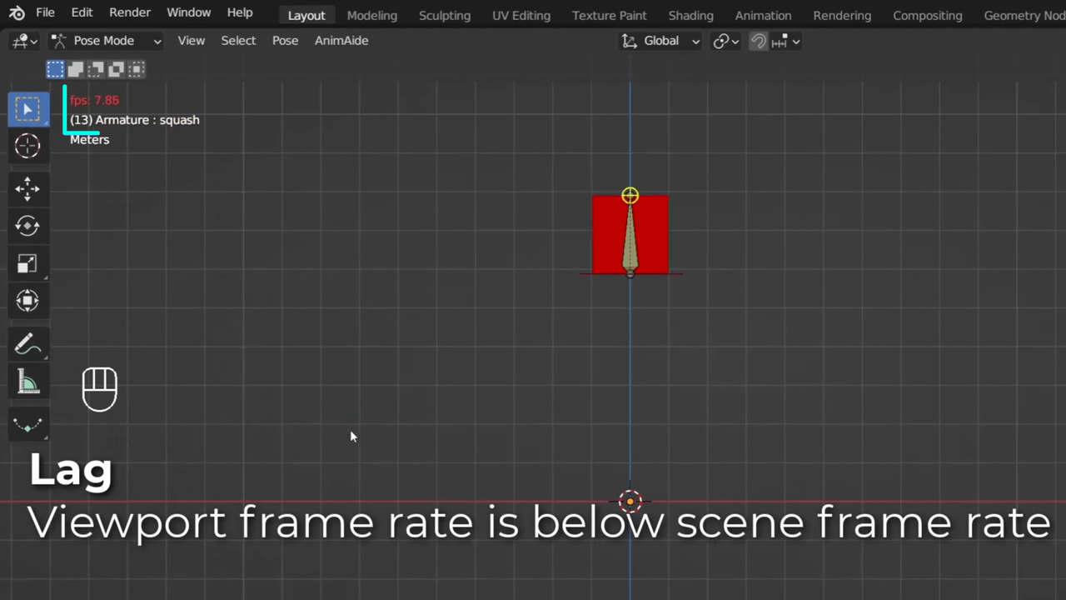
key("ctrl+tab")
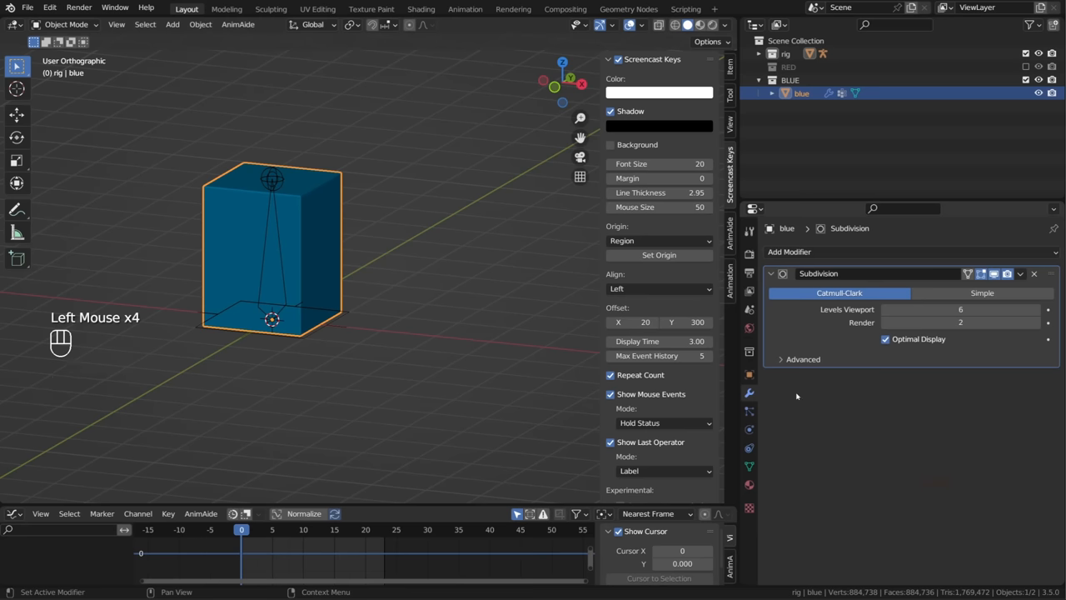
mouse_move(474, 446)
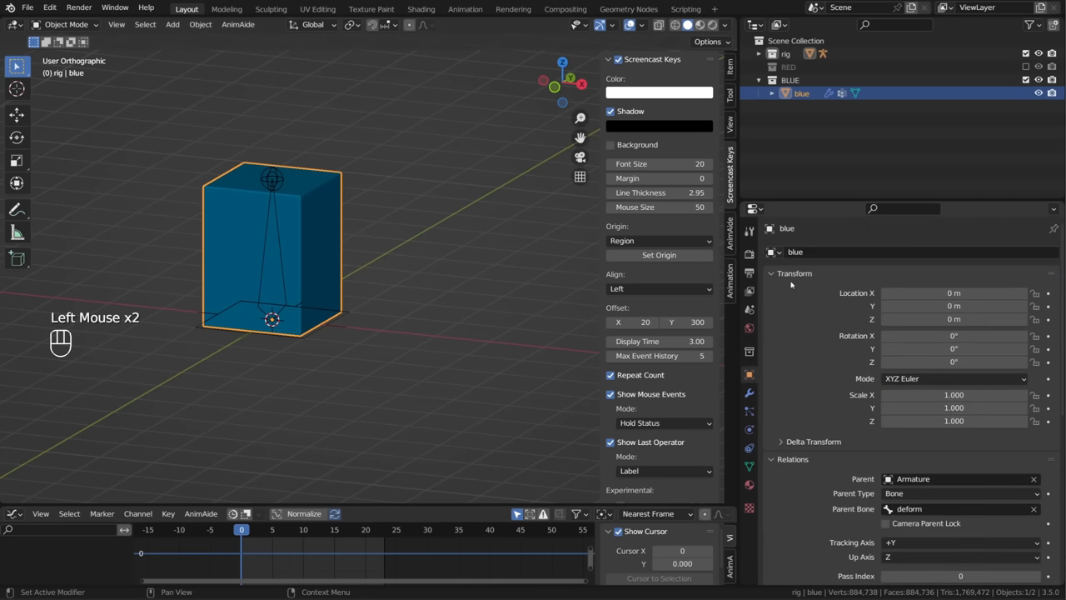
Step: Inspect the blue block's bone parenting, move it, then select the red block's Armature modifier
left_click(770, 273)
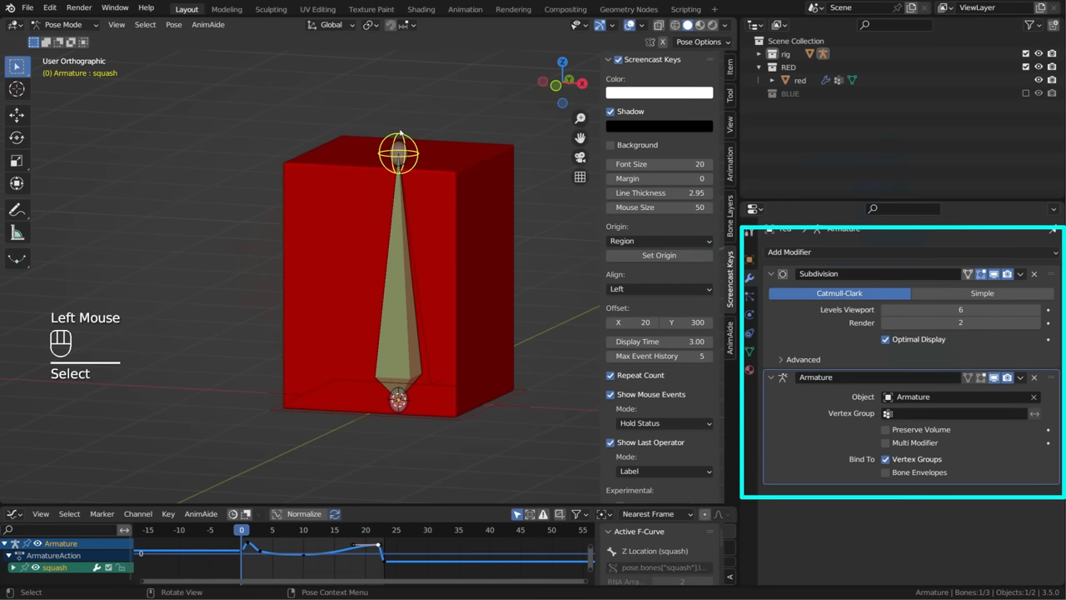
key("g")
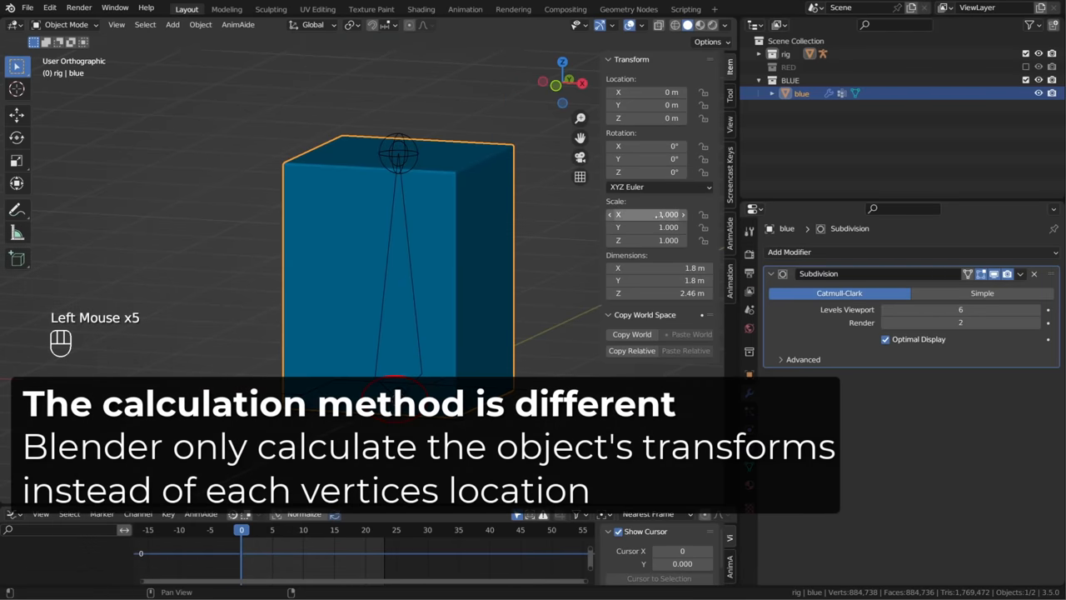
left_click(647, 240)
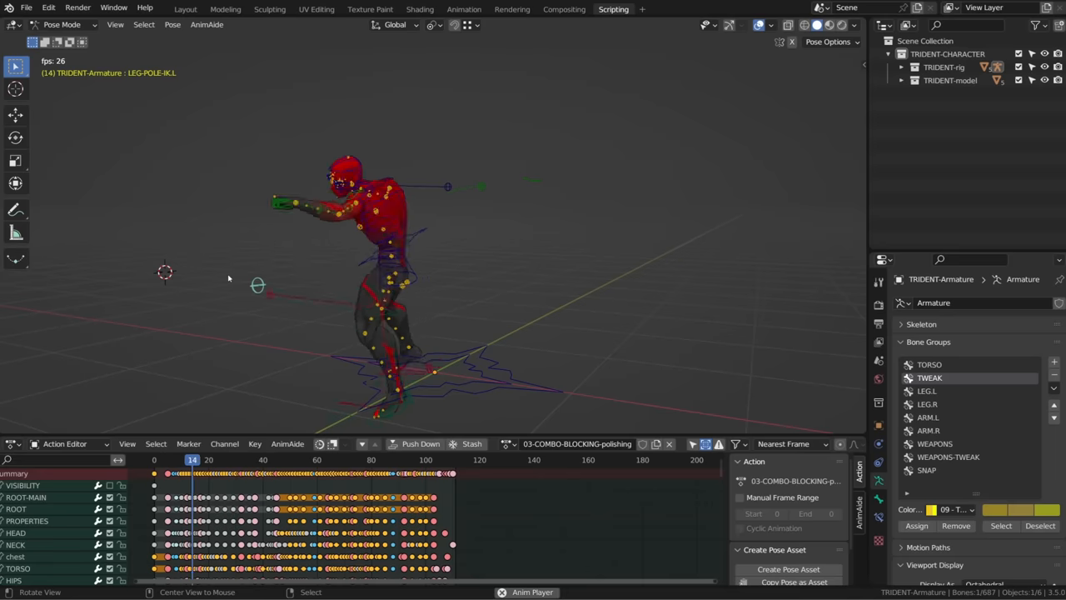
Step: Switch the TRIDENT armature to Rest Position so the character stands in a T-pose
left_click(321, 460)
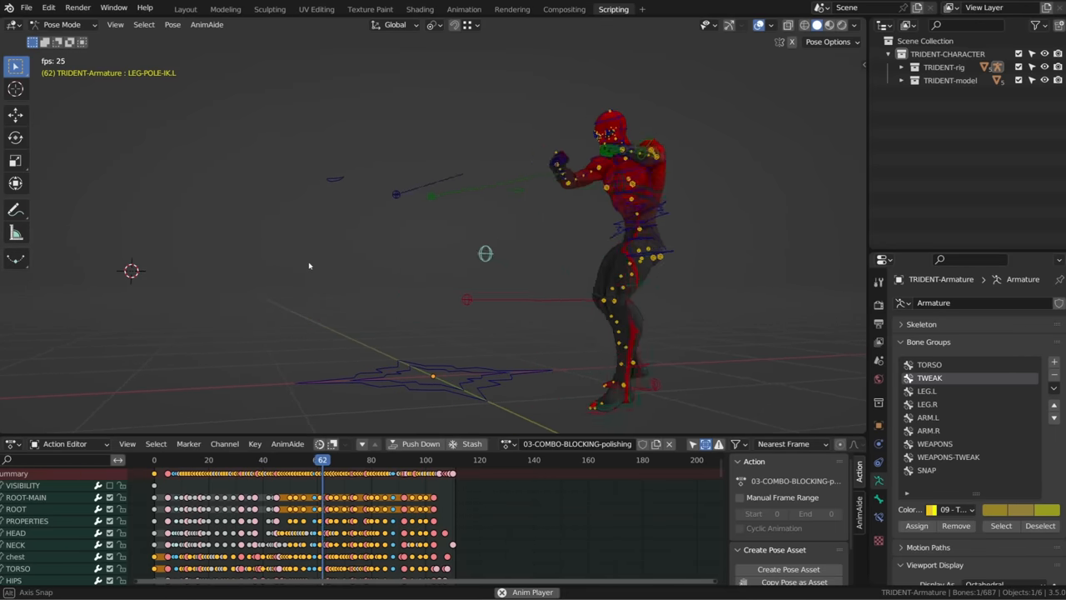
left_click(153, 460)
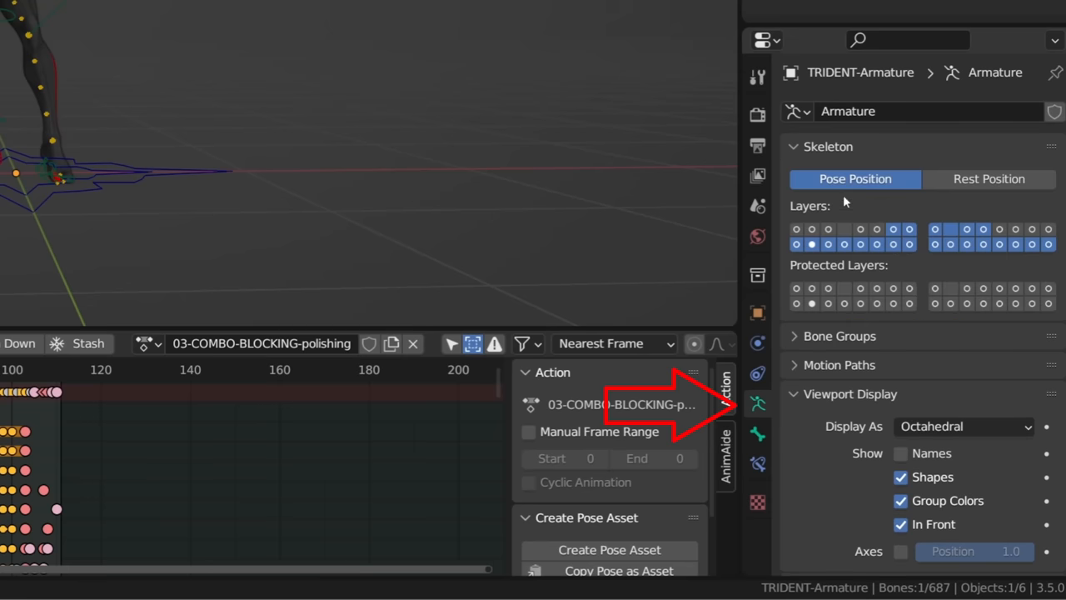
left_click(989, 178)
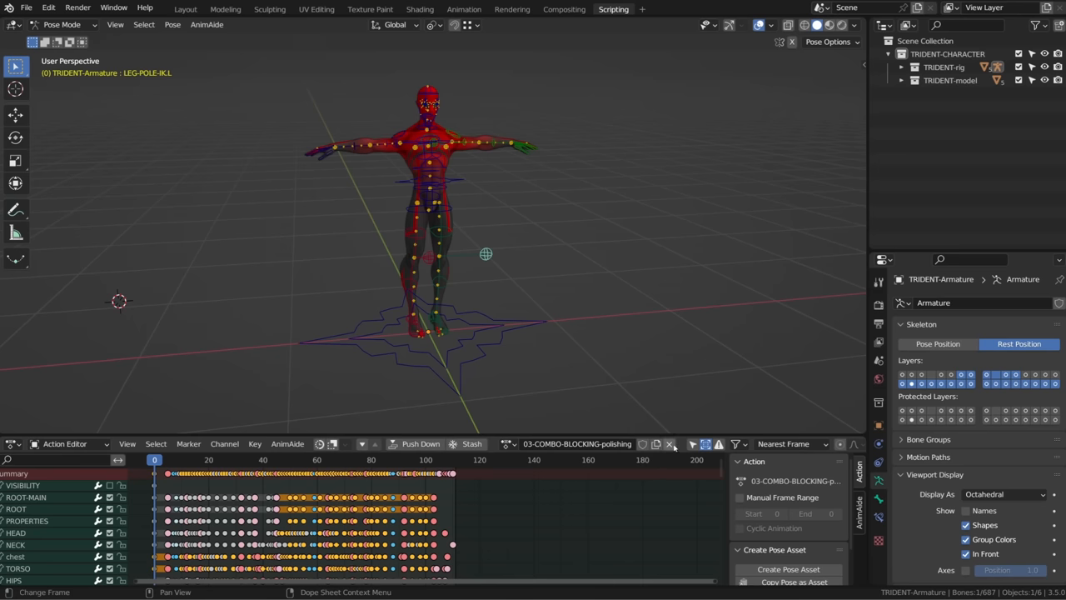
left_click(65, 25)
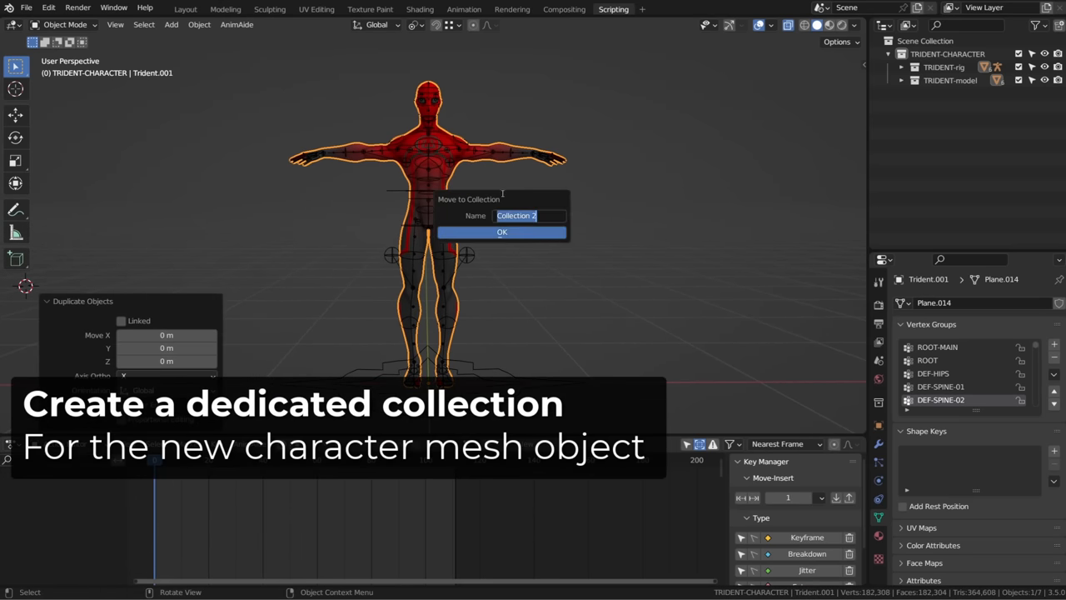
Step: Move the duplicated mesh Trident.001 into a new collection named Collection 2
left_click(501, 232)
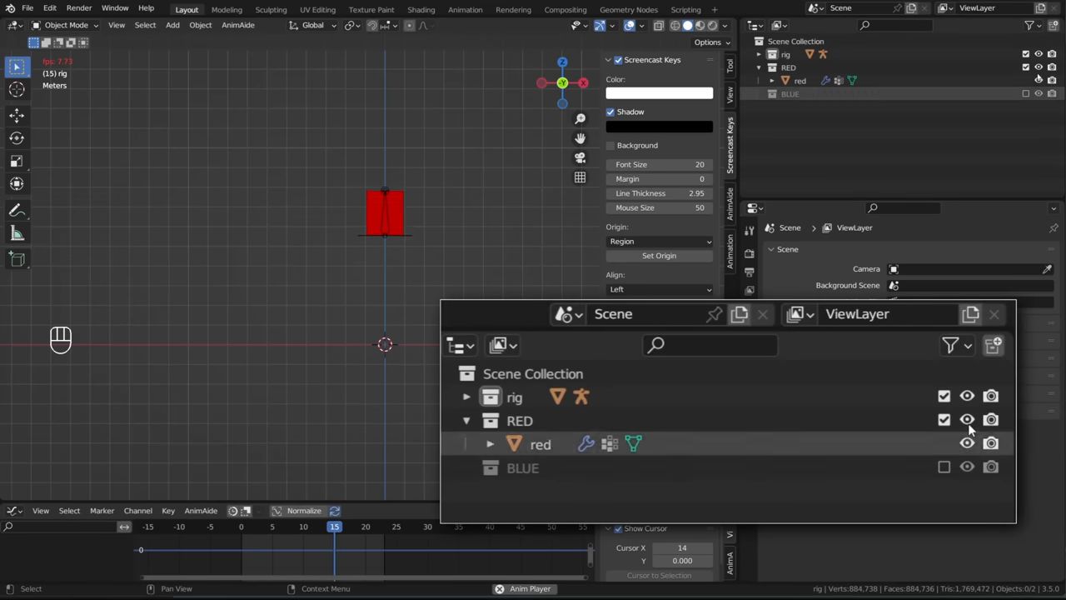
left_click(966, 420)
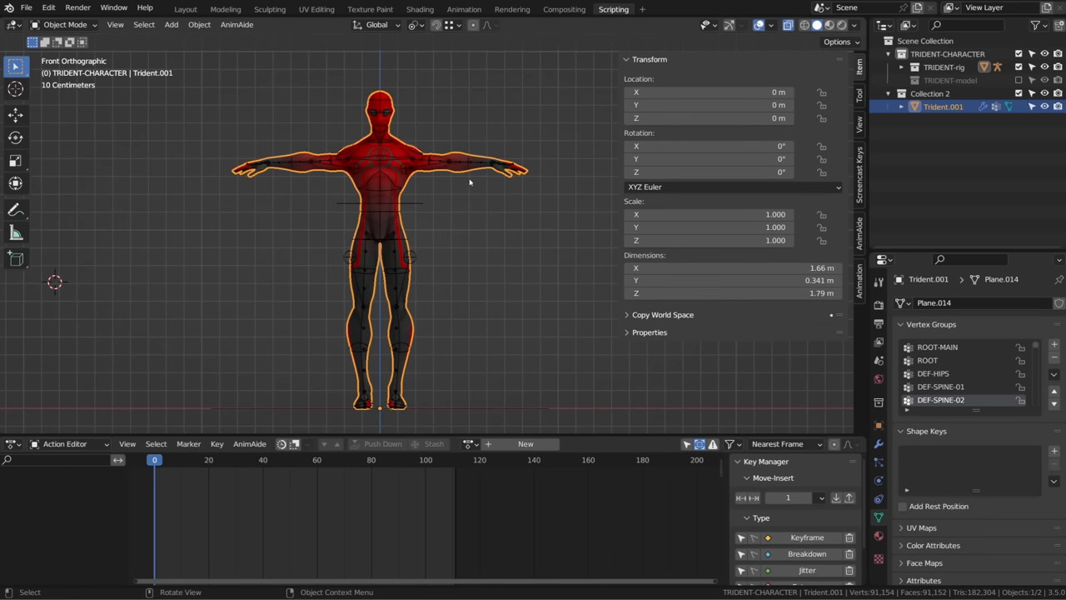
Step: Rename the copy Trident low and delete its Subdivision modifier, keeping the masks
double_click(943, 107)
type(" low")
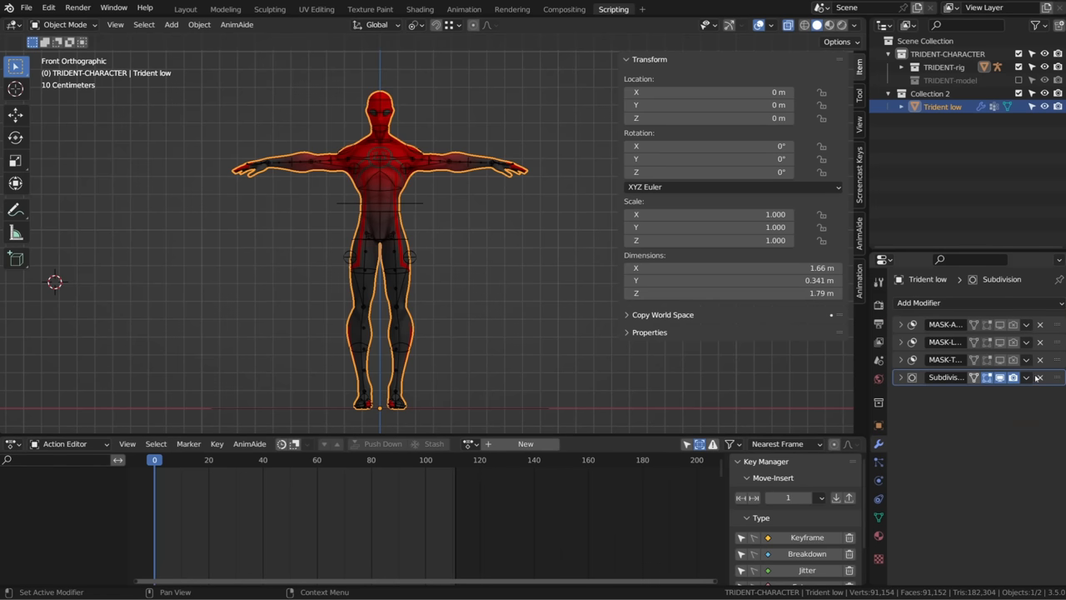
left_click(1039, 377)
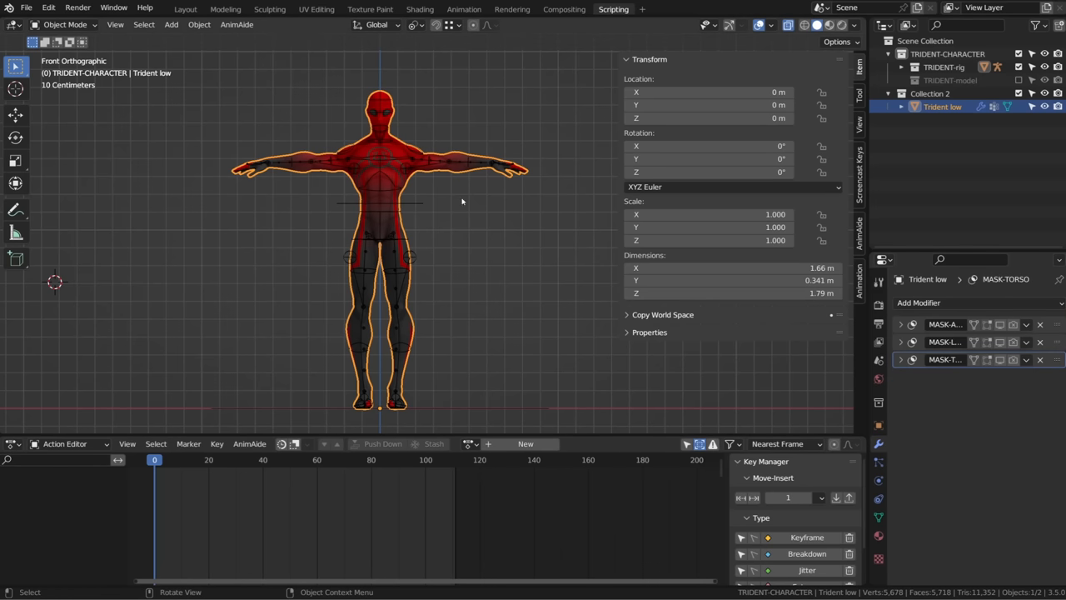
left_click(379, 250)
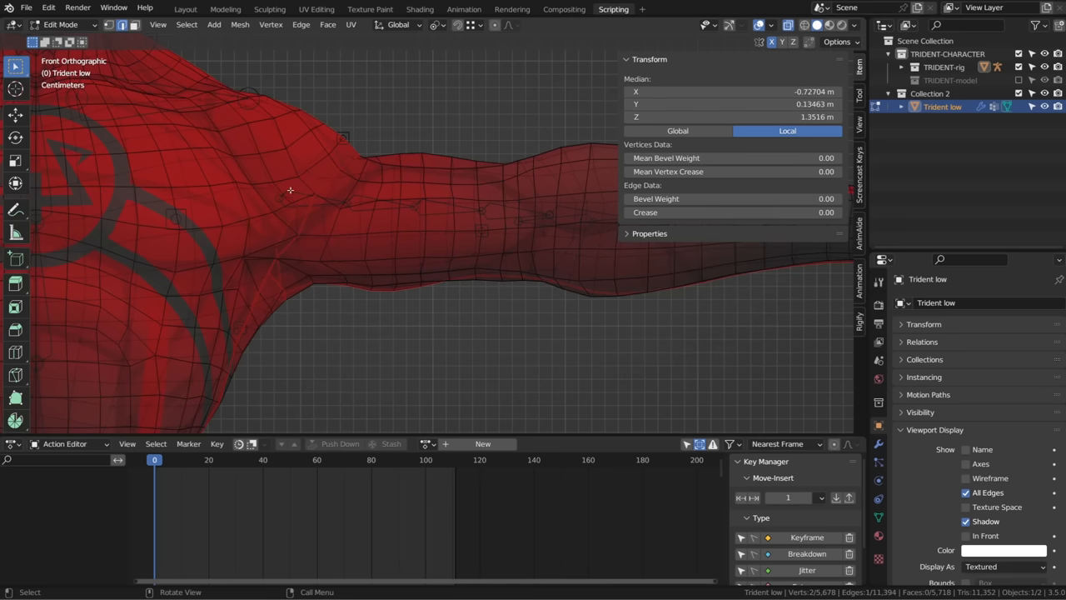
mouse_move(343, 228)
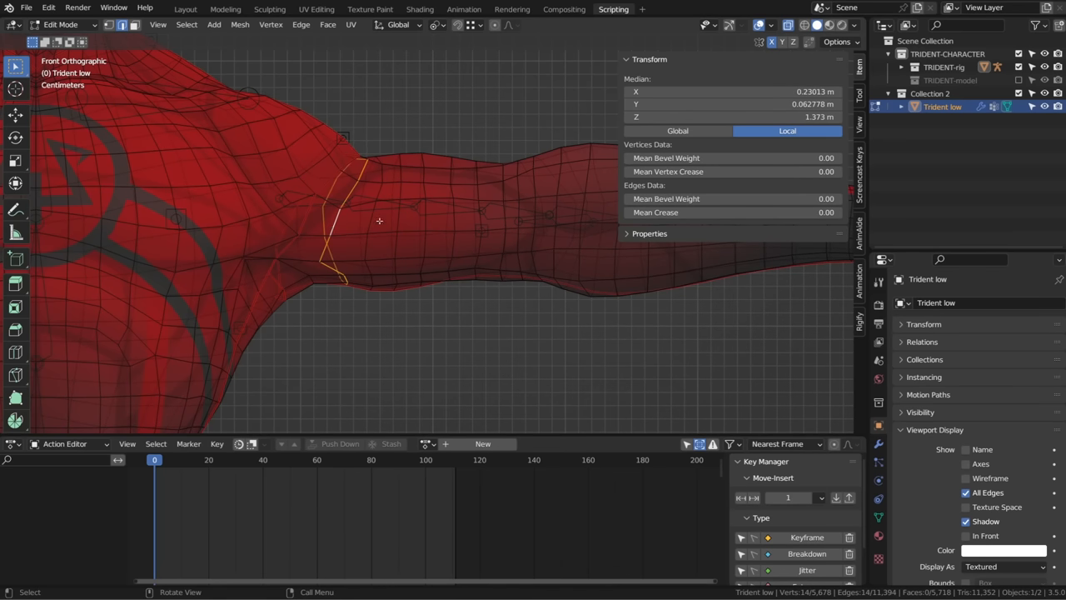
Step: Rip the upper-arm band along its edge loops, select it linked and separate it as Trident low.001
key("v")
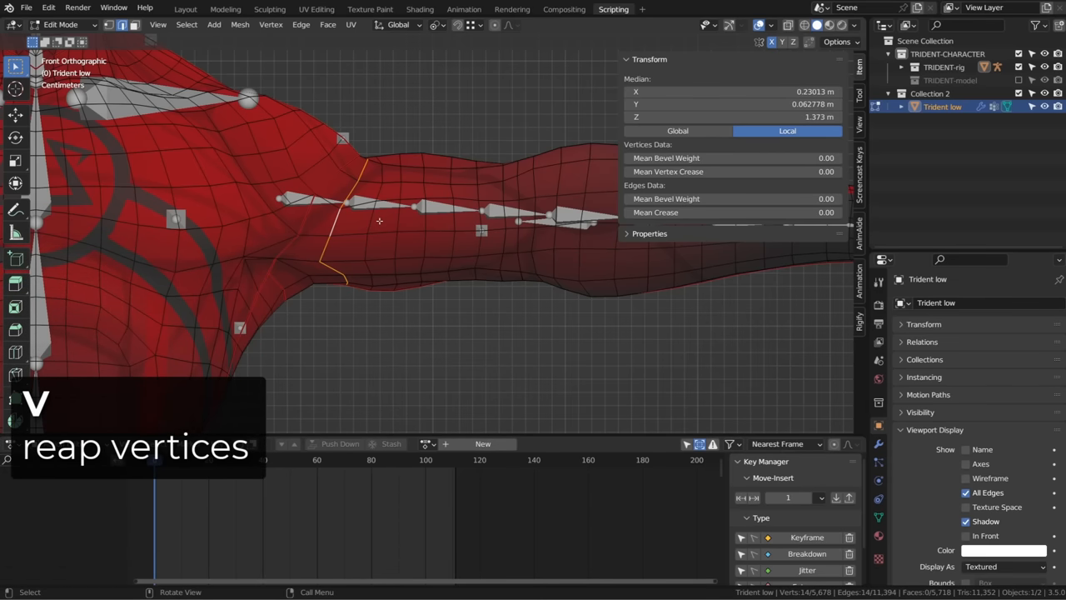
key("v")
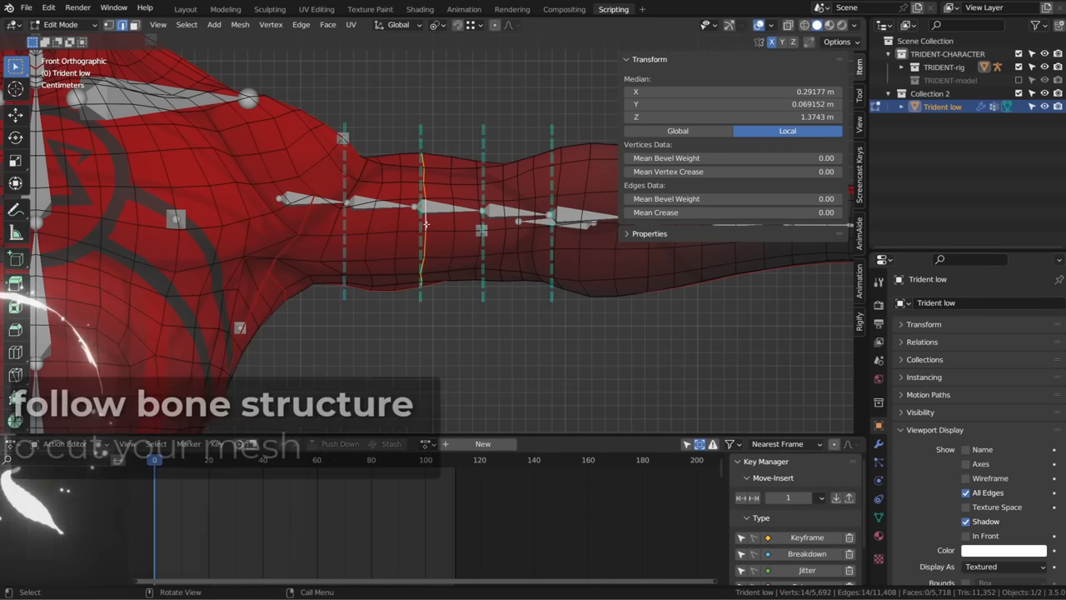
key("V")
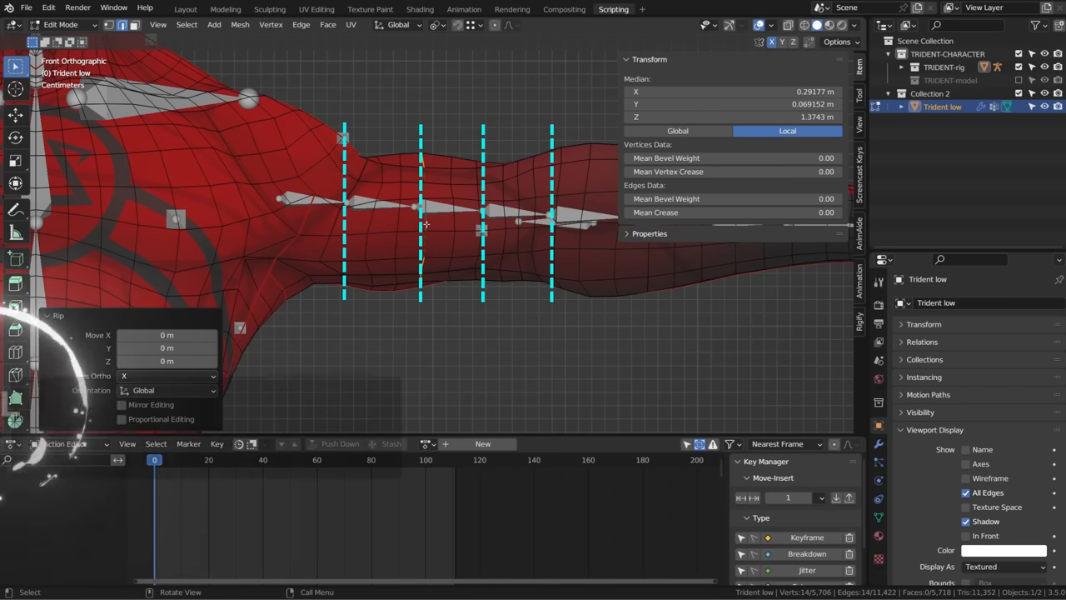
key("l")
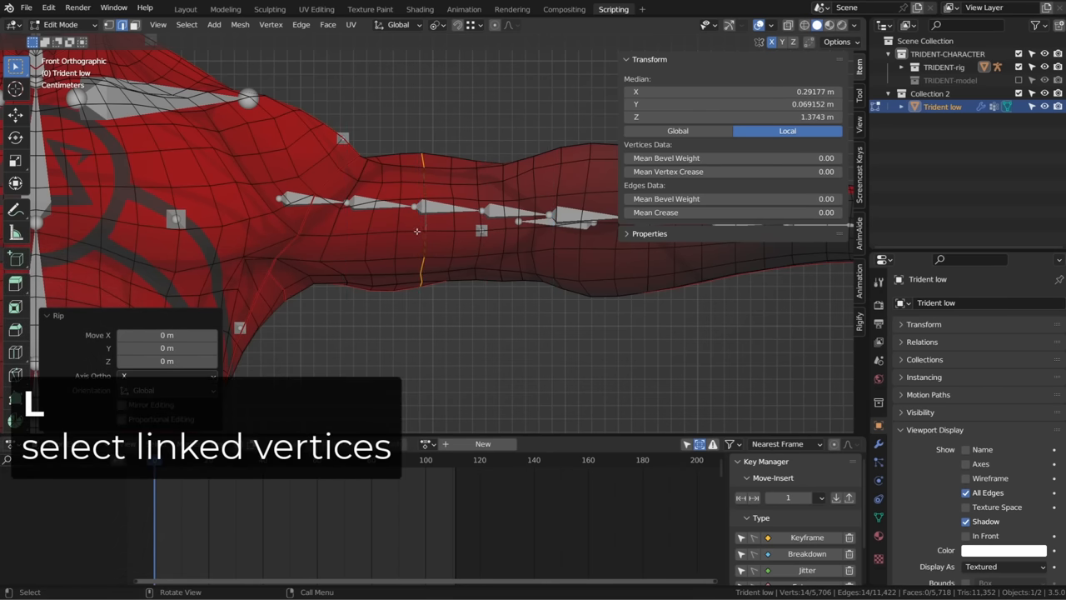
key("l")
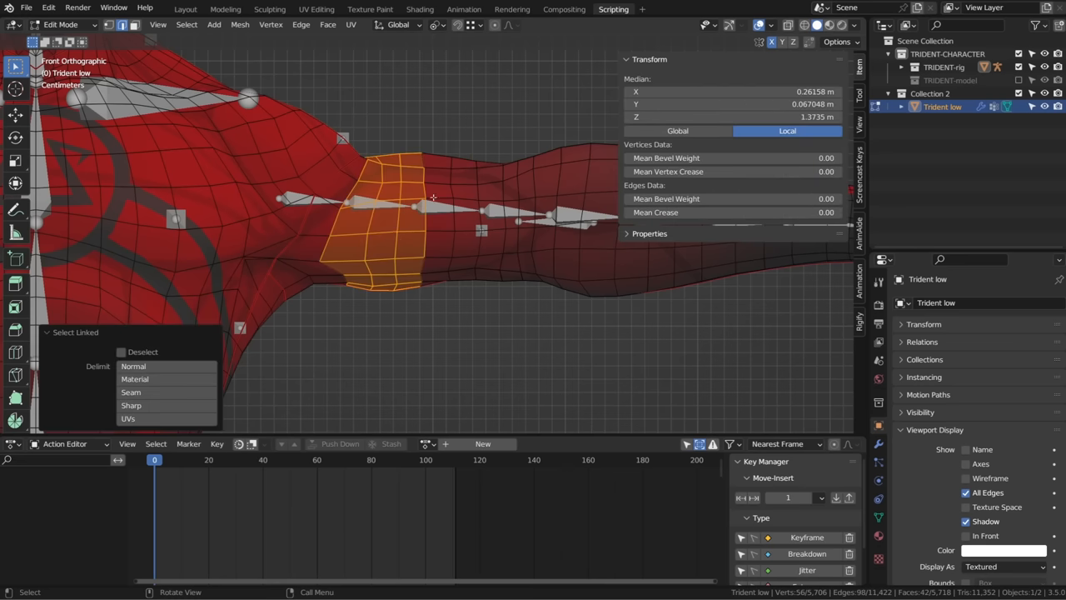
key("p")
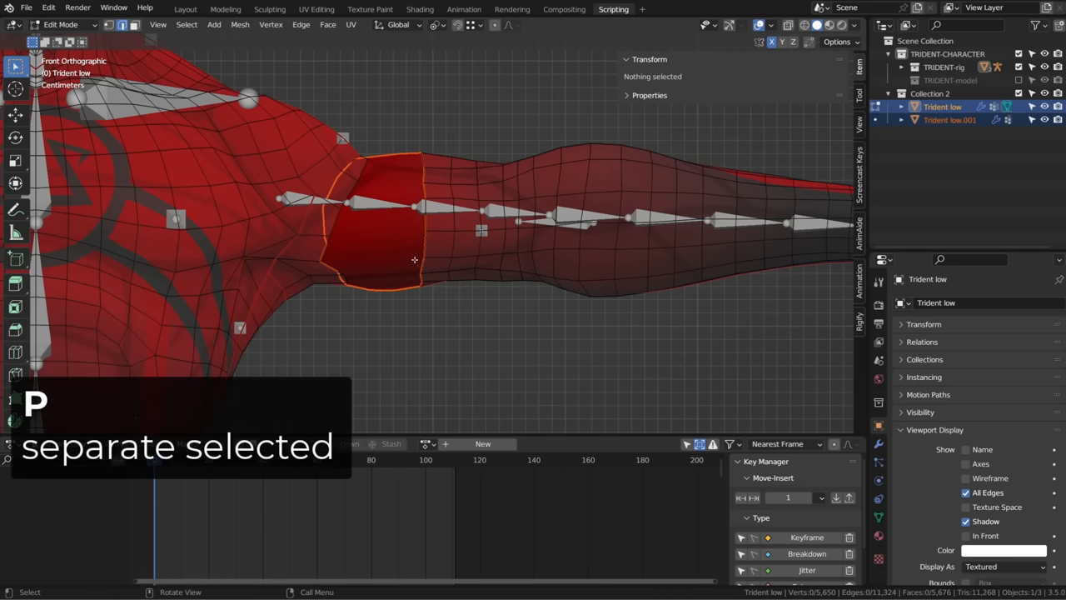
Step: Rip the arm mesh open at the elbow and forearm edge loops without moving vertices
key("p")
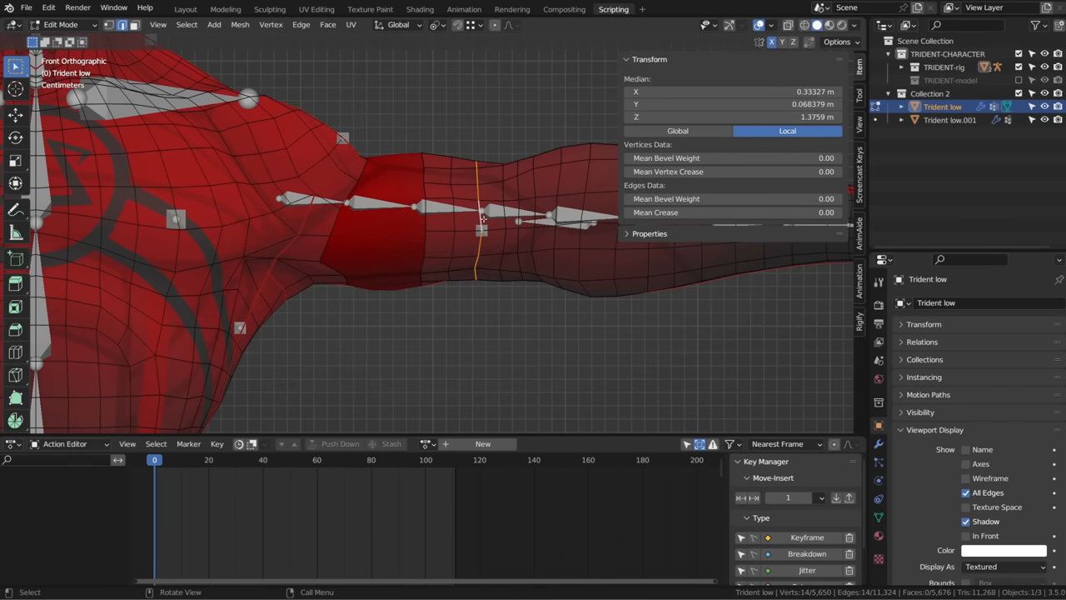
key("v")
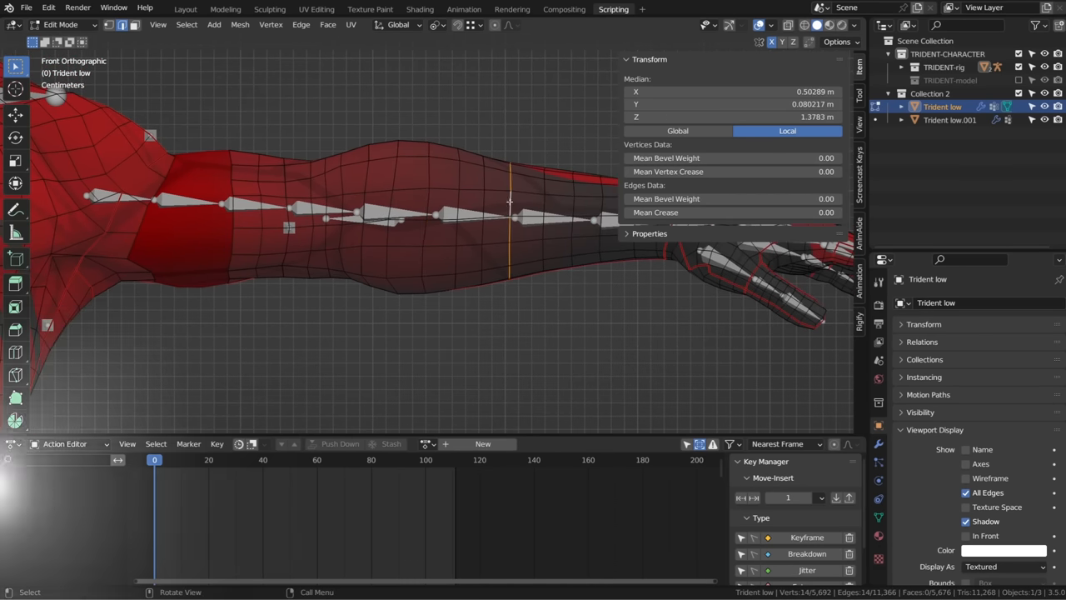
key("V")
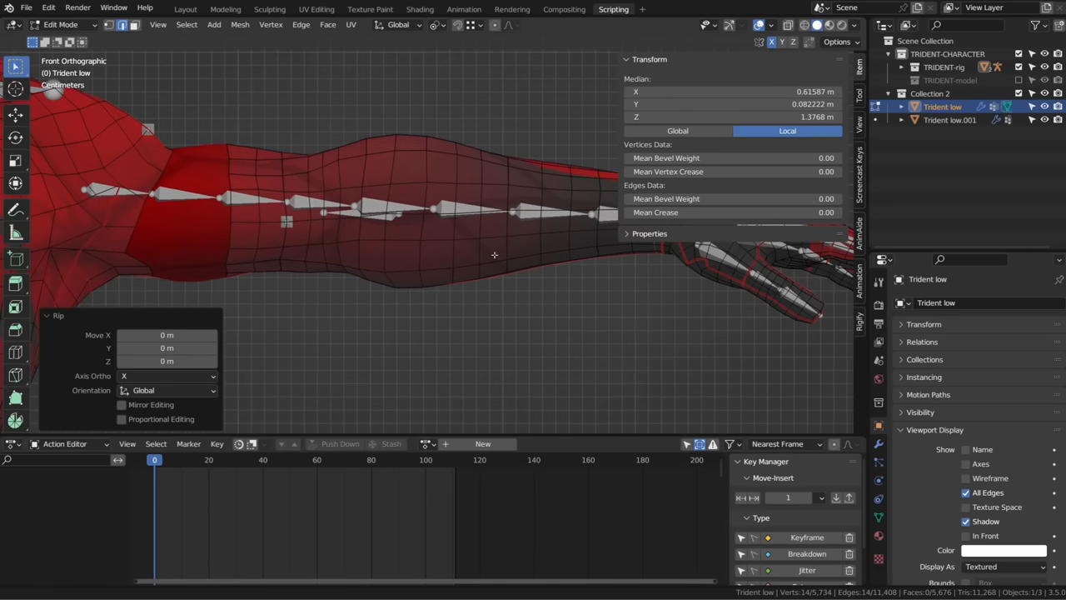
left_click(253, 215)
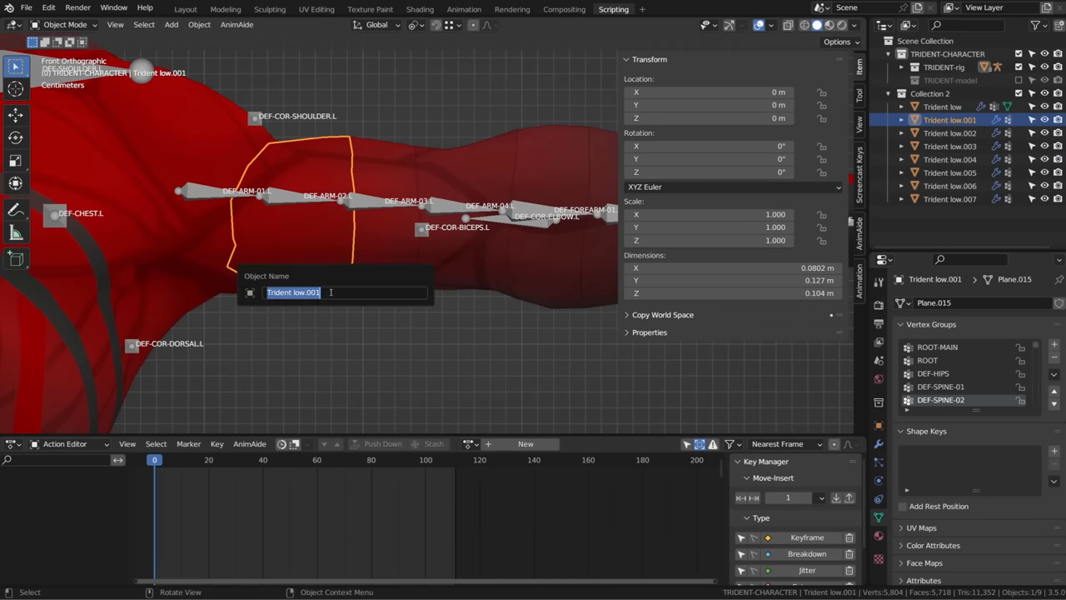
Step: Name the separated upper-arm piece arm_02
type("arm")
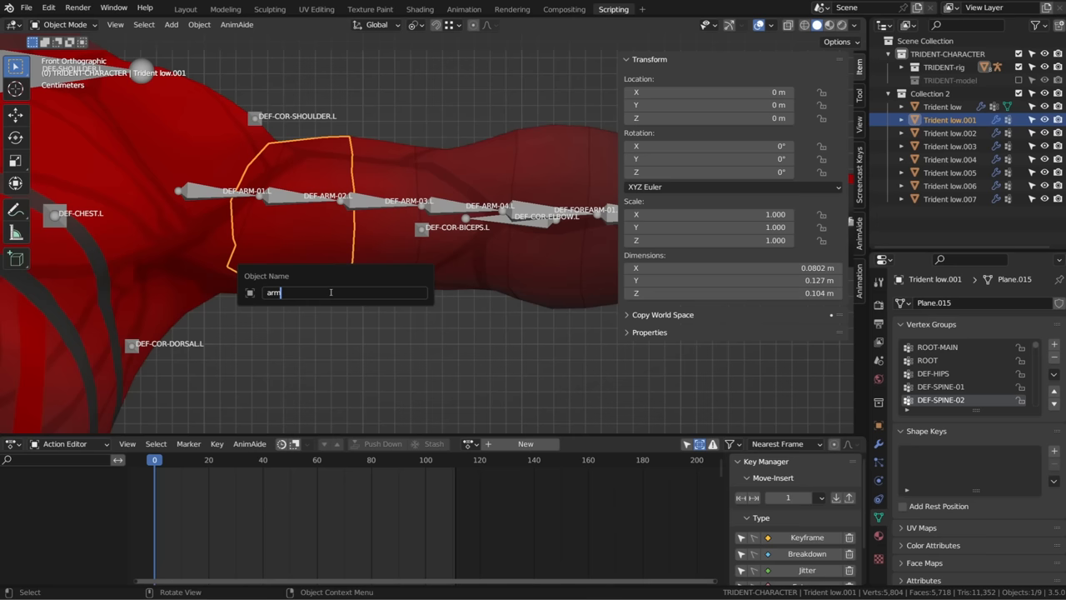
type("_02")
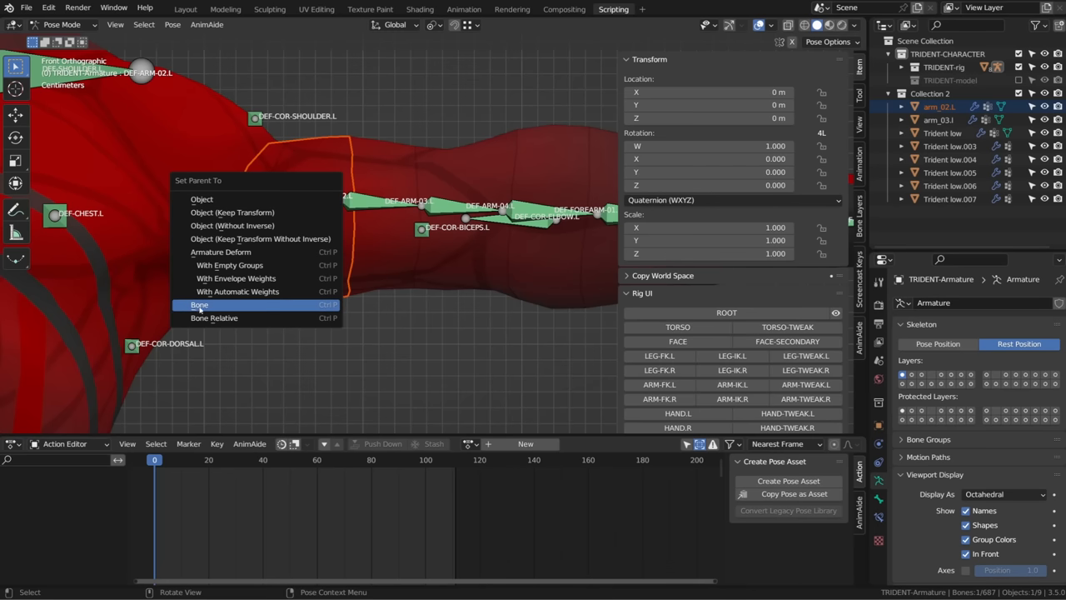
Step: Parent the selected body-part piece to its deformation bone with Ctrl+P > Bone
left_click(200, 303)
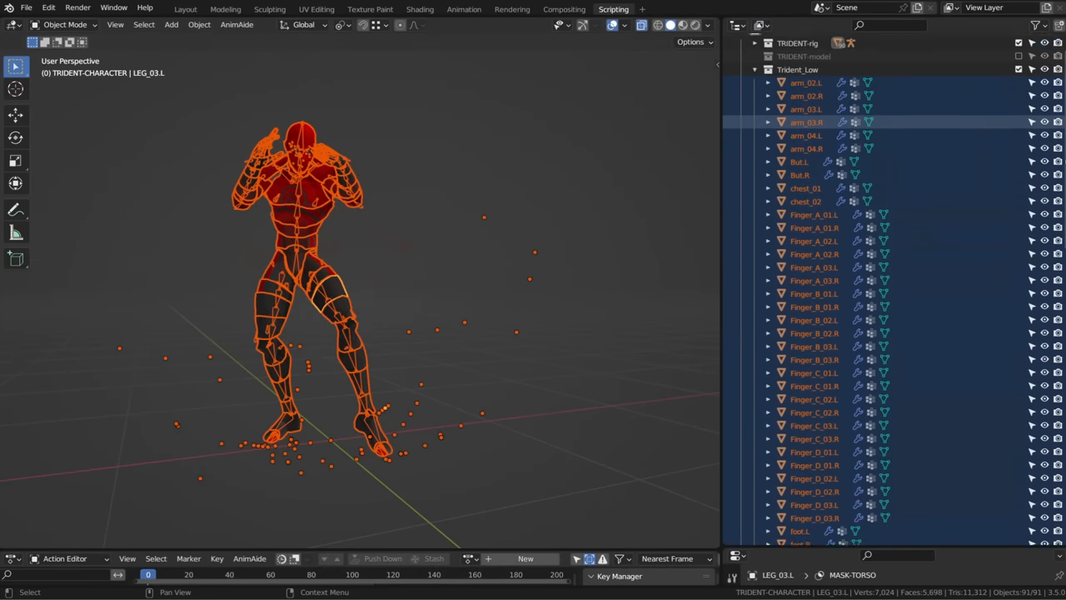
scroll("down", 3)
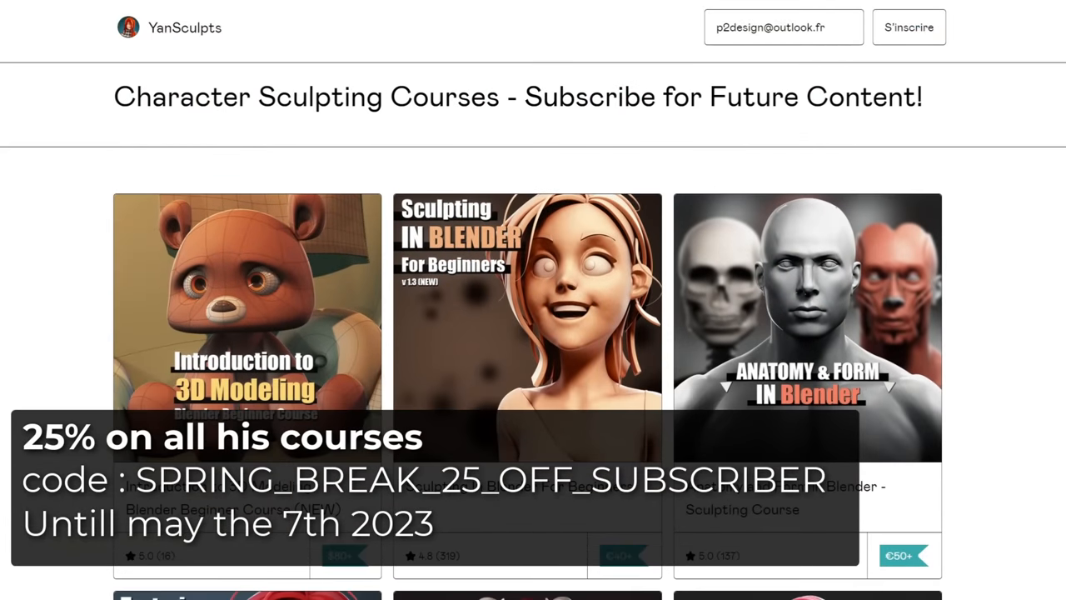
scroll("down", 3)
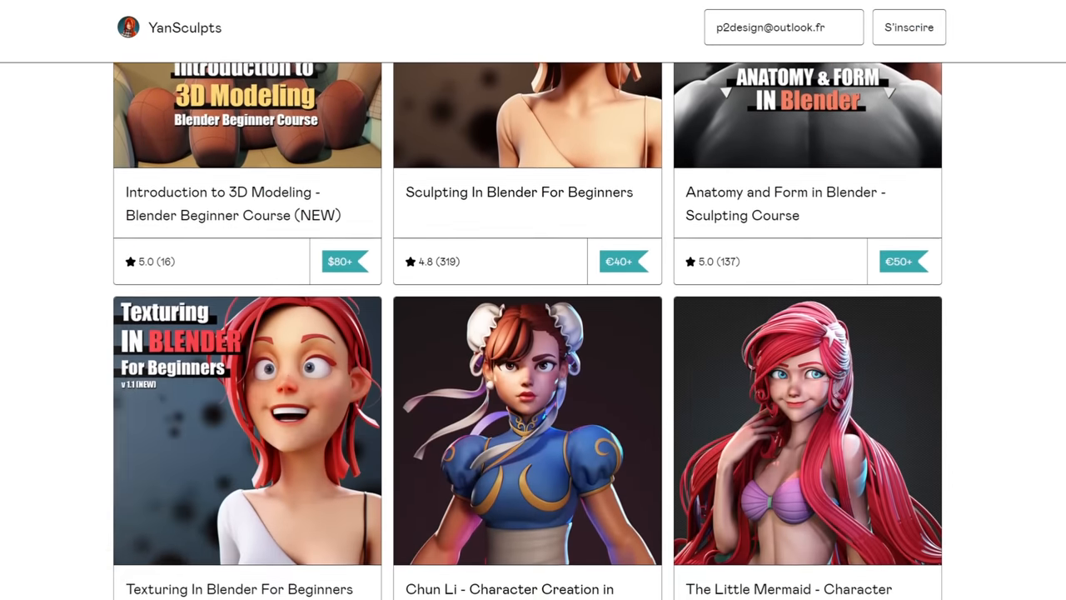
scroll("down", 3)
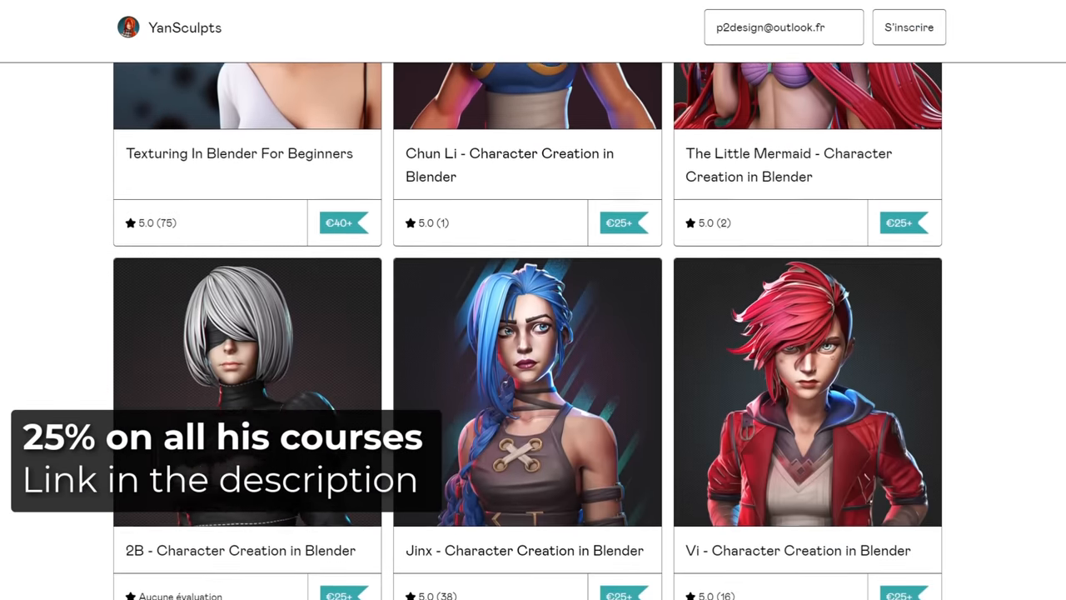
scroll("down", 3)
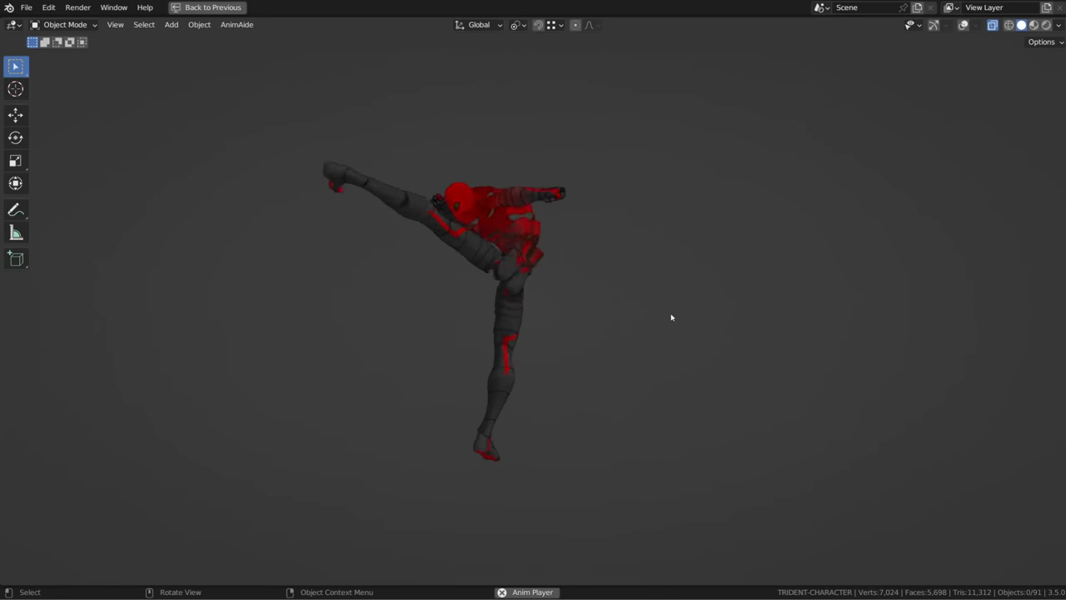
Step: Scrub the Anim Player to a crouched, twisting fighting pose of the segmented character
left_click_drag(671, 316, 727, 356)
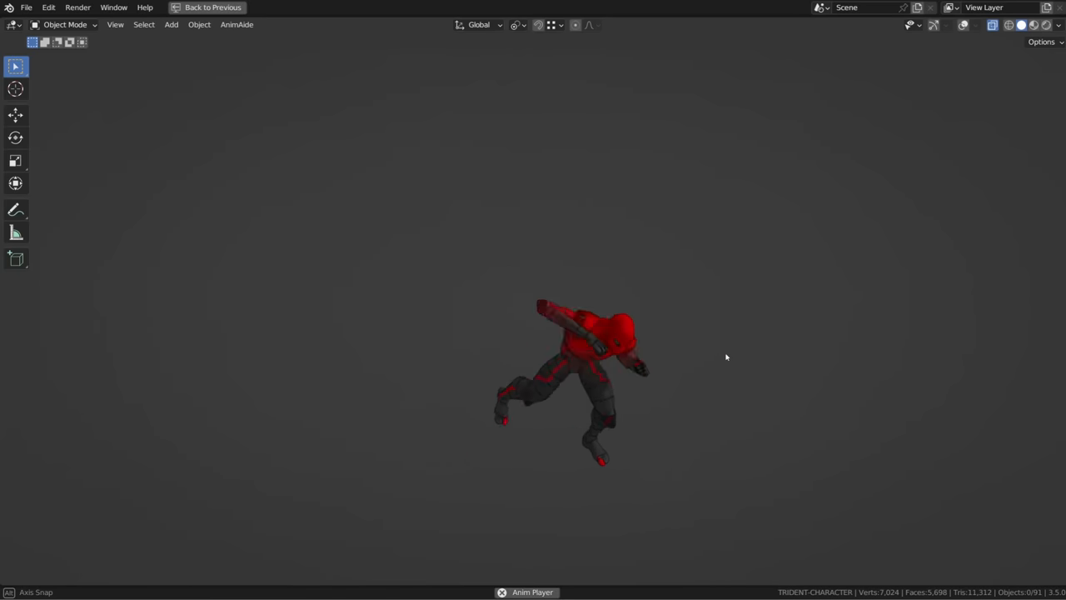